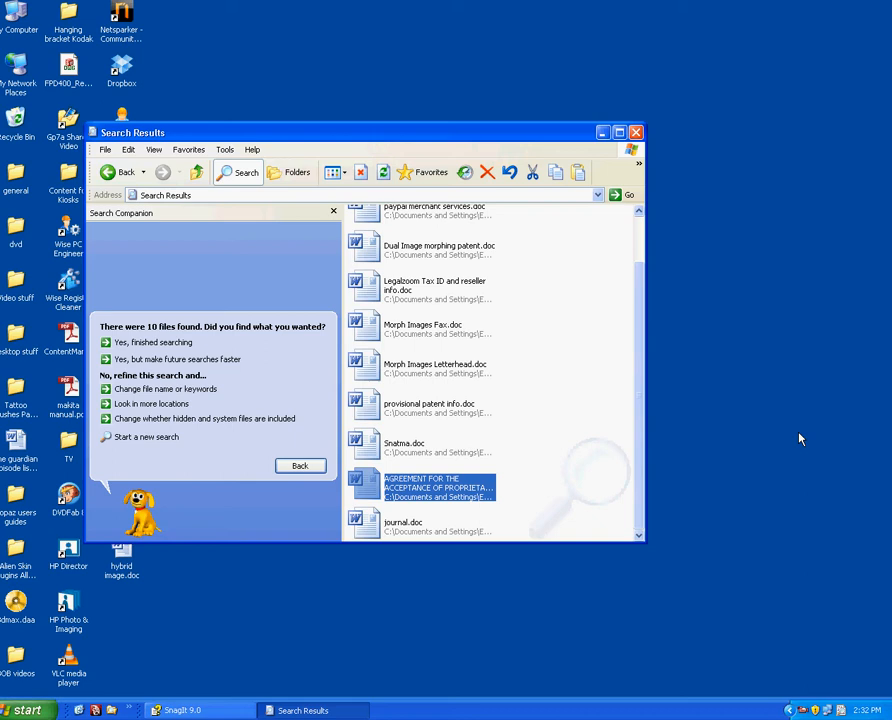
mouse_move(678, 410)
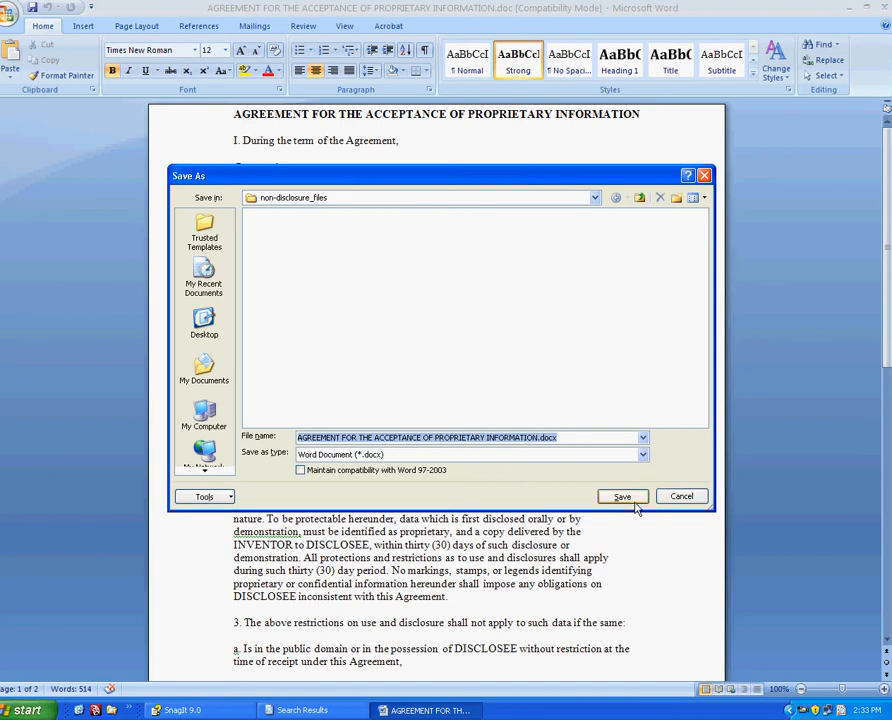
Save the agreement as a .docx Word document in non-disclosure_files, accepting the compatibility upgrade notice
click(620, 496)
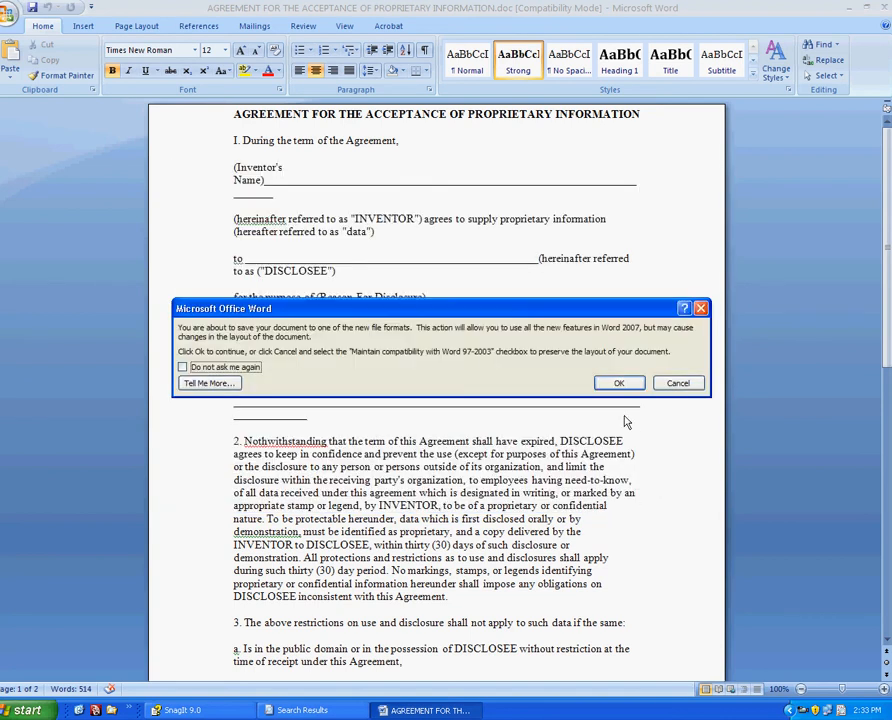
mouse_move(440, 342)
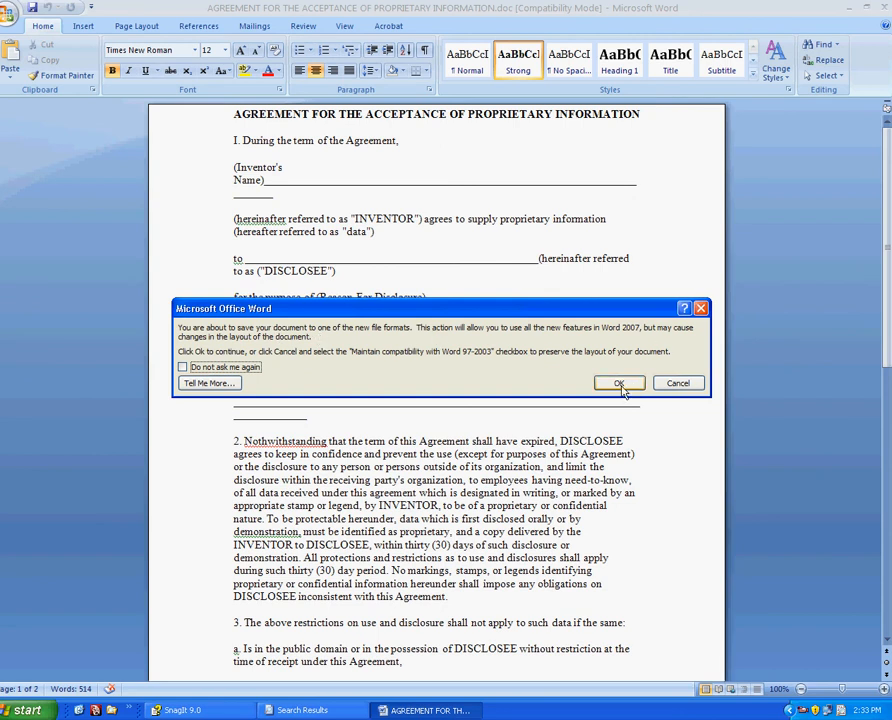
click(620, 384)
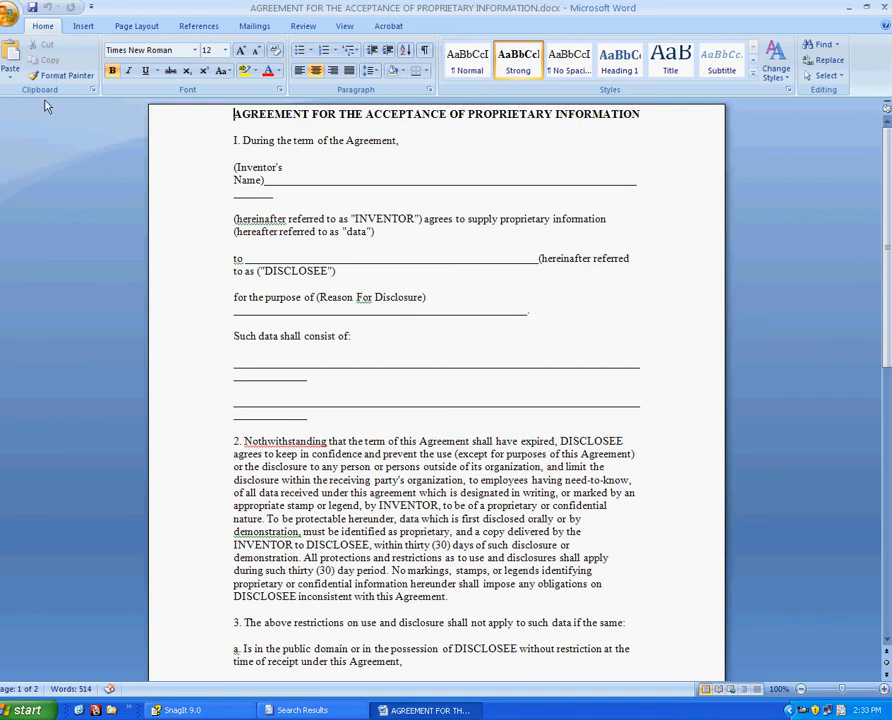
mouse_move(200, 148)
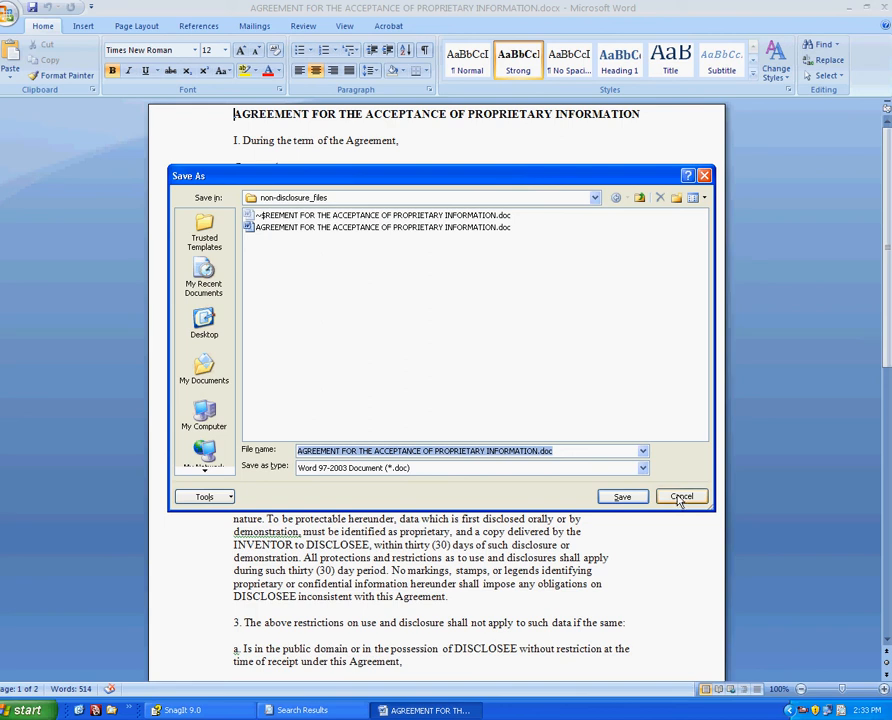
click(680, 496)
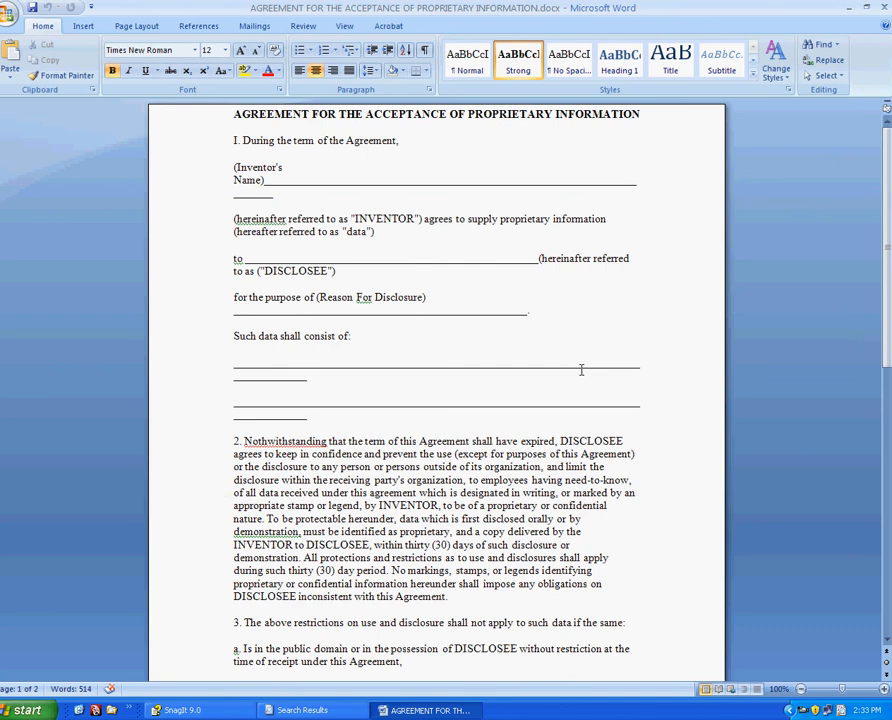